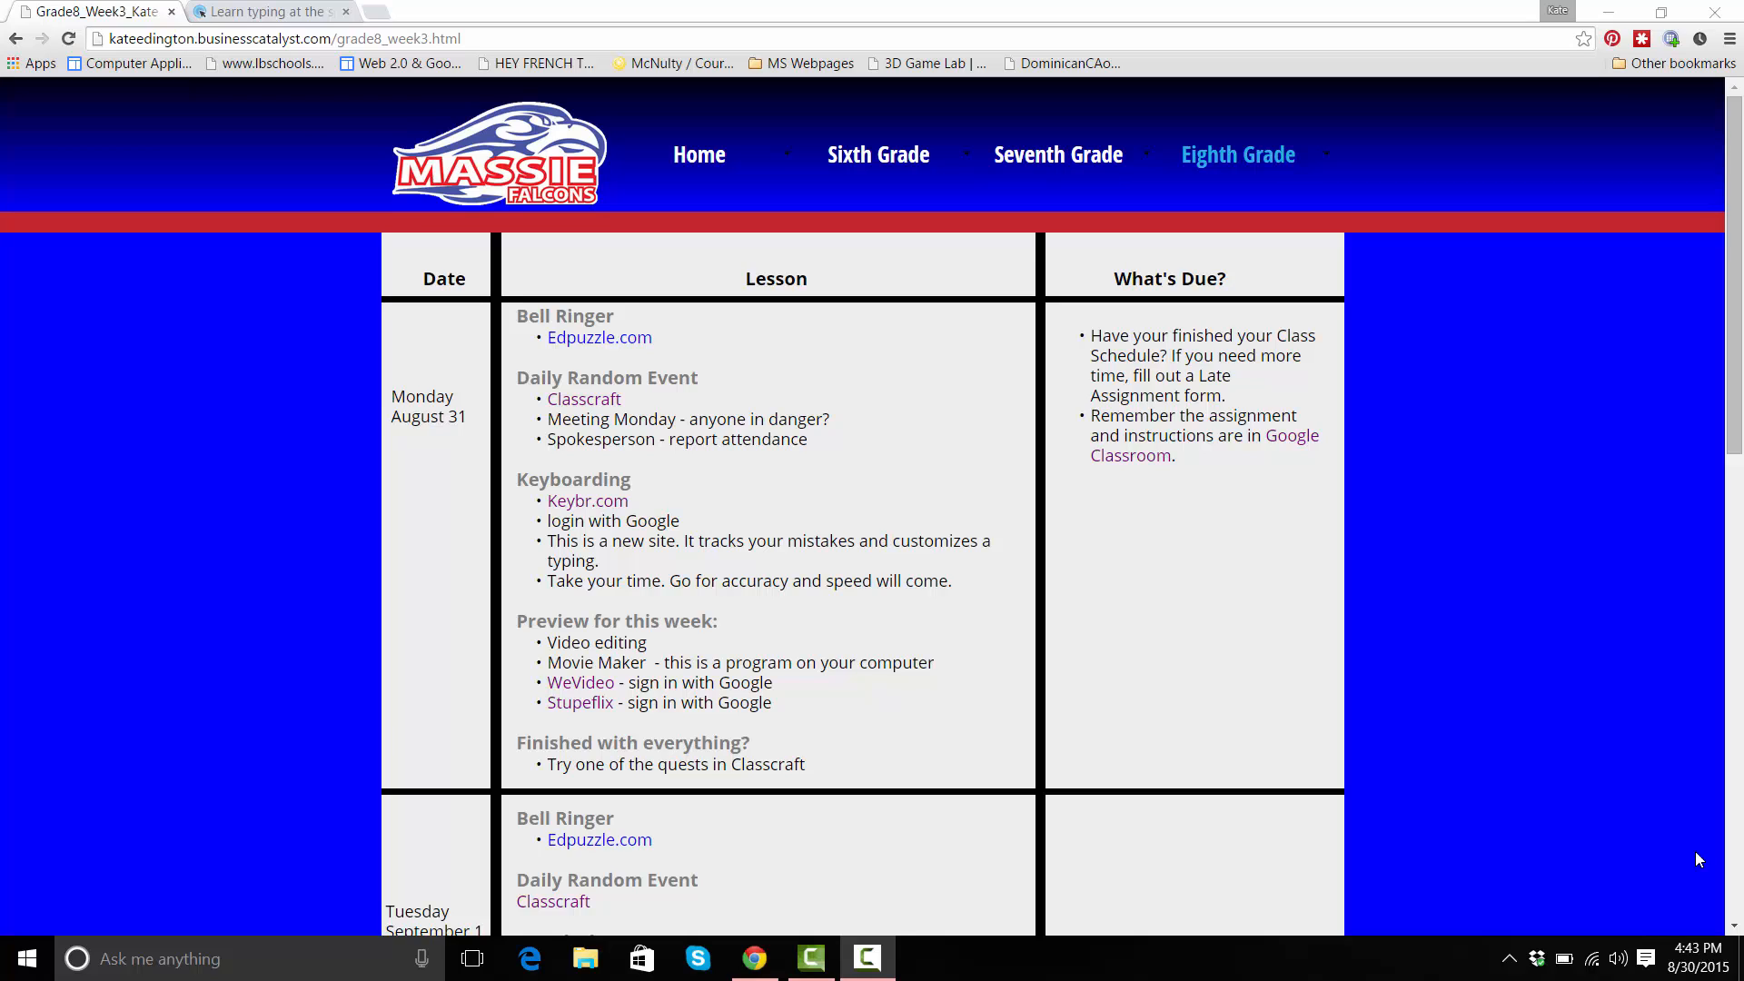
mouse_move(1169, 715)
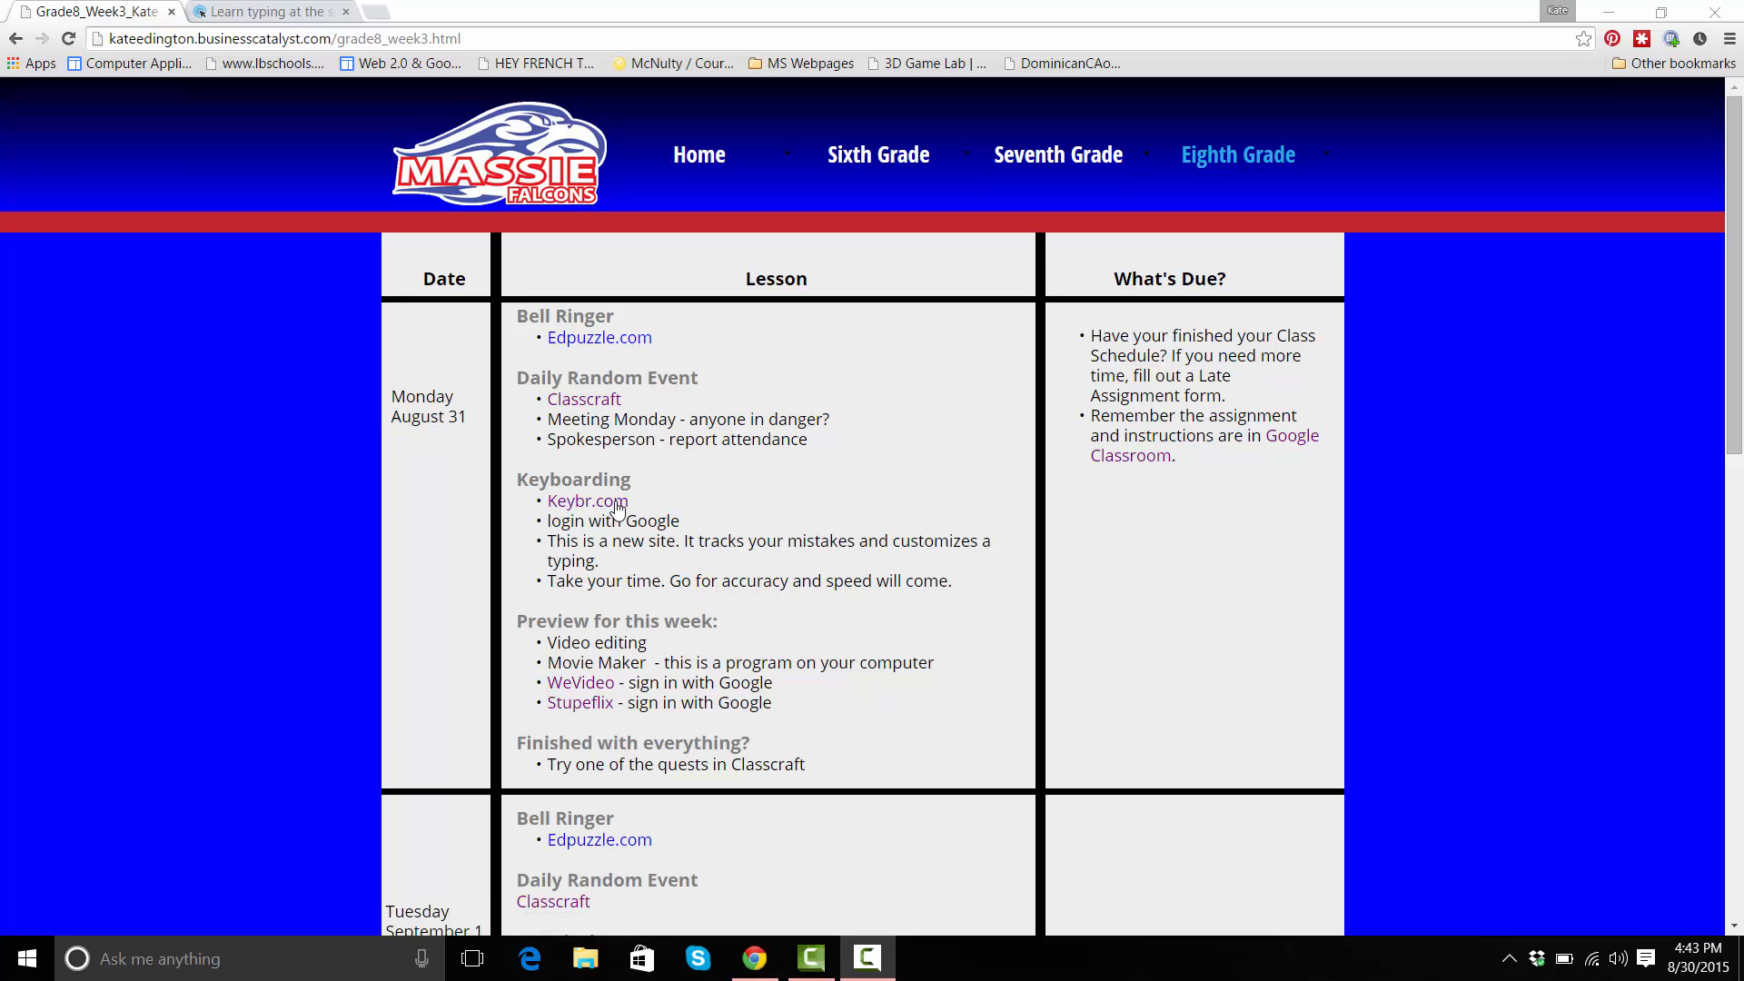
mouse_move(587, 501)
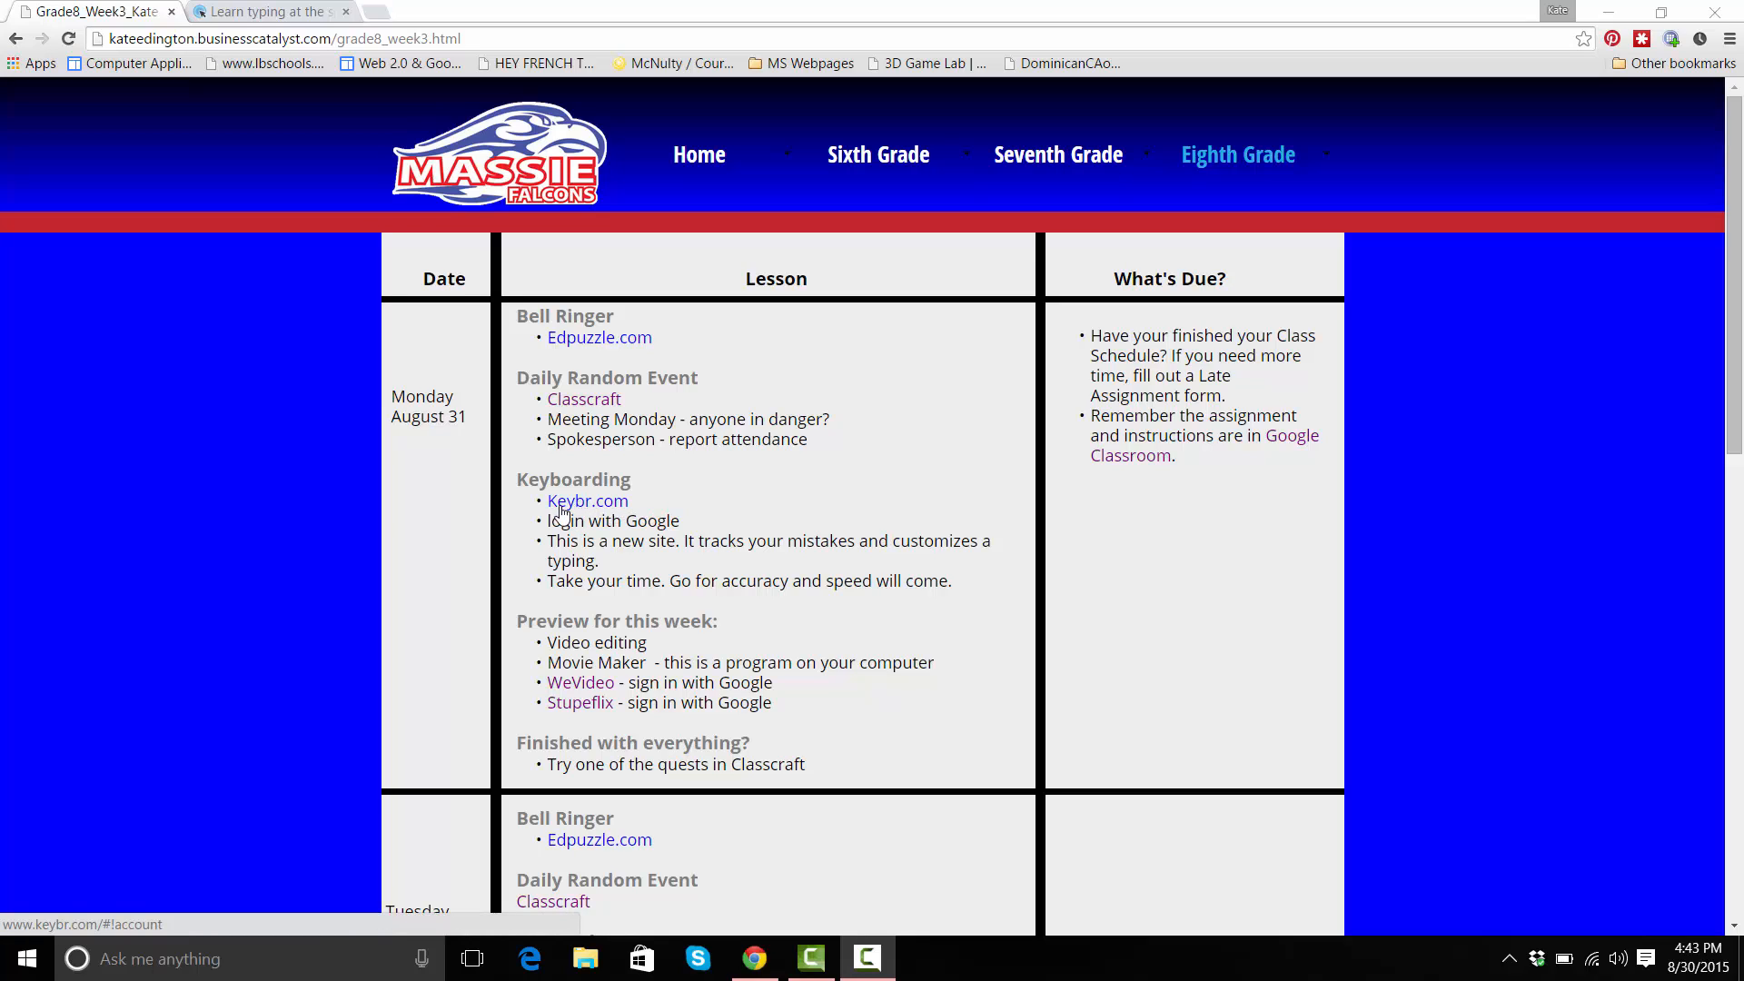
Go to Keybr.com's online account page and choose Sign-In with Google
click(587, 501)
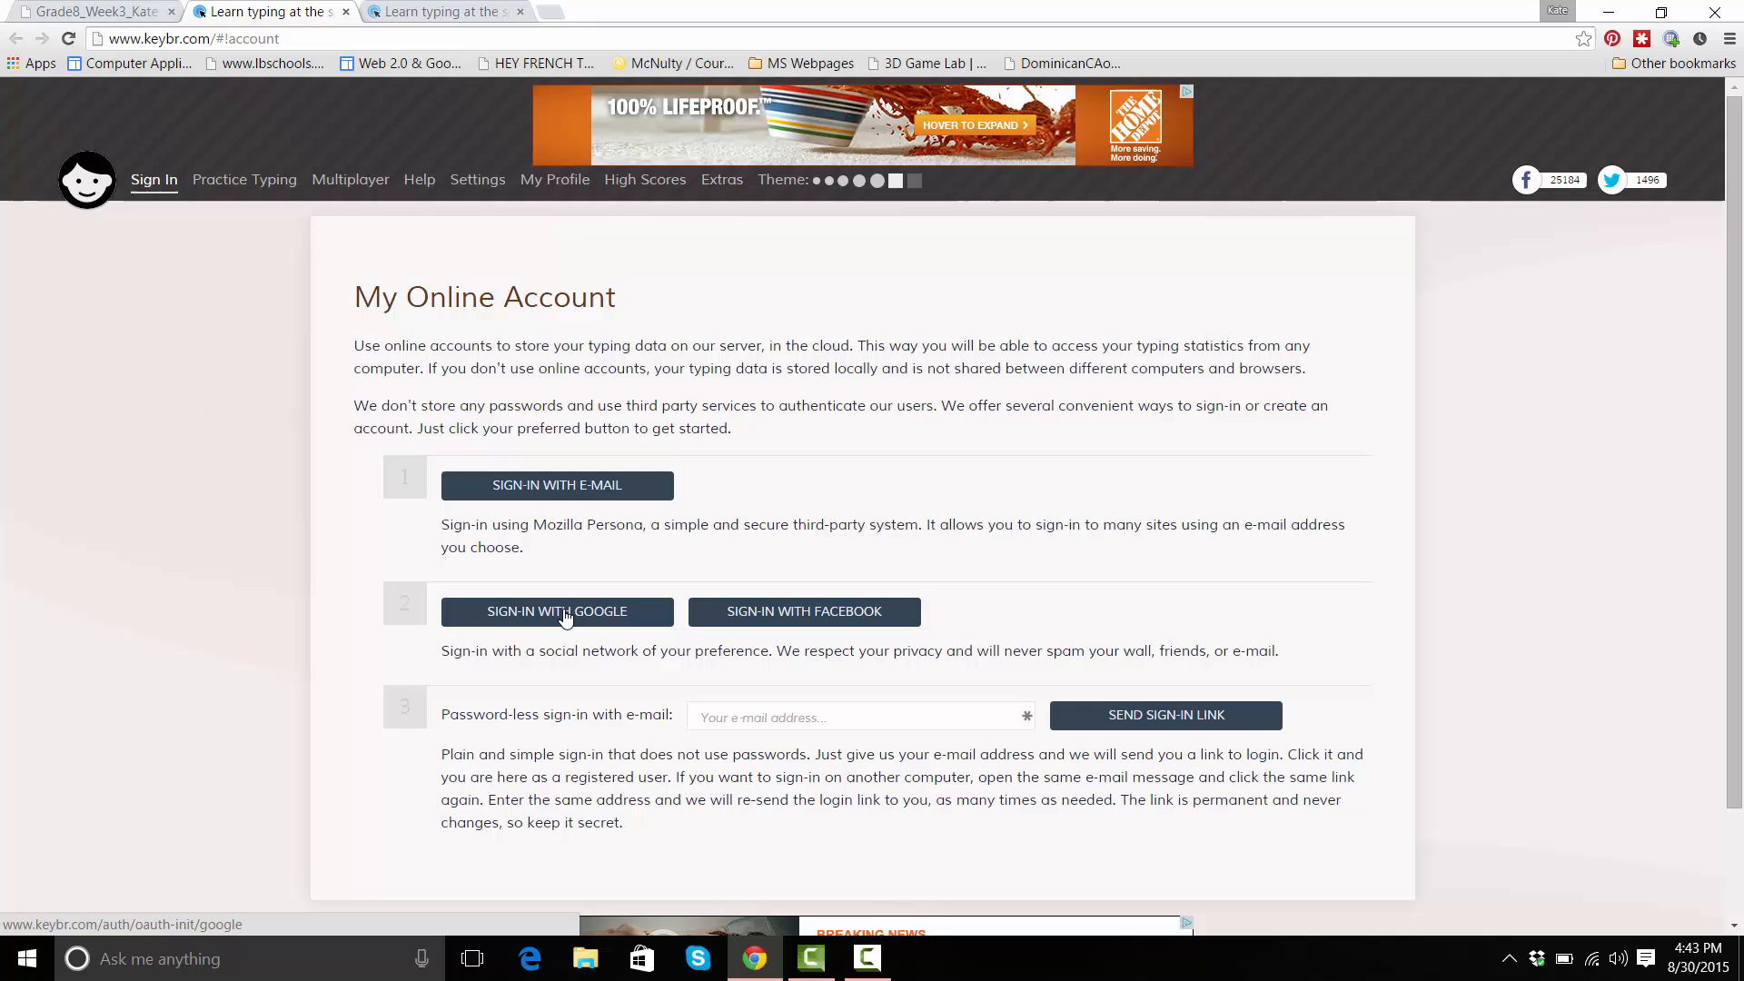
click(556, 611)
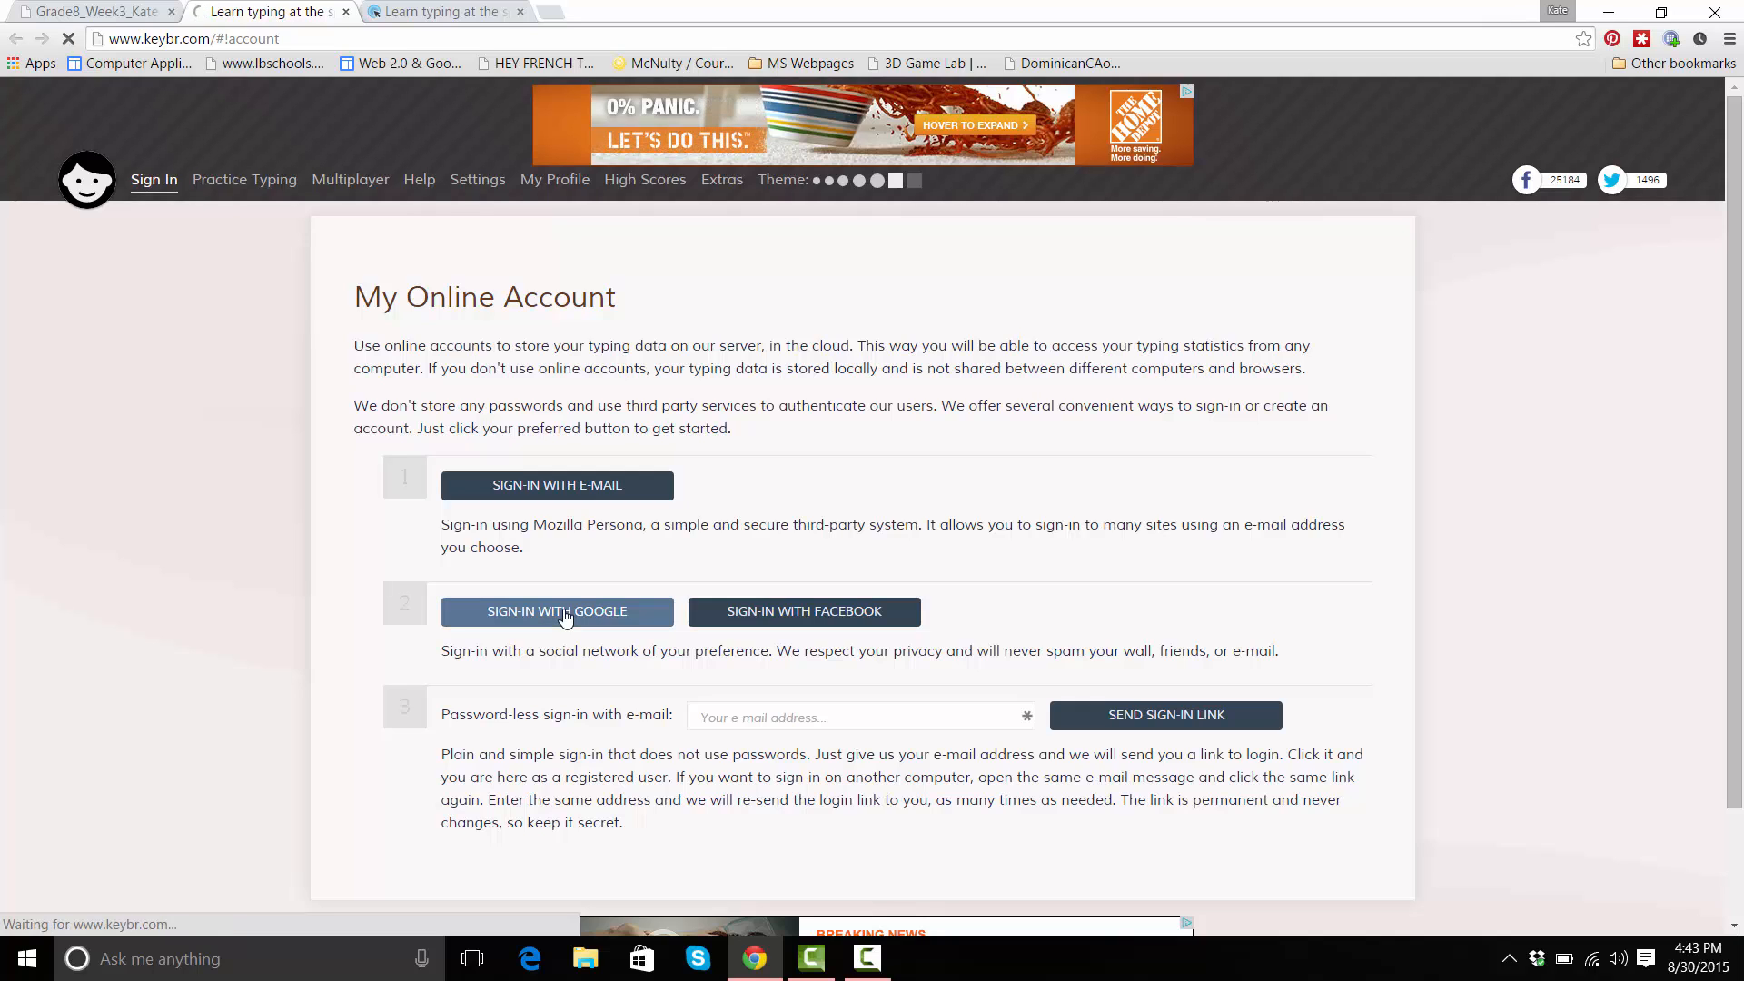
Complete the Google sign-in so the Practice Typing lesson loads under the account
click(556, 610)
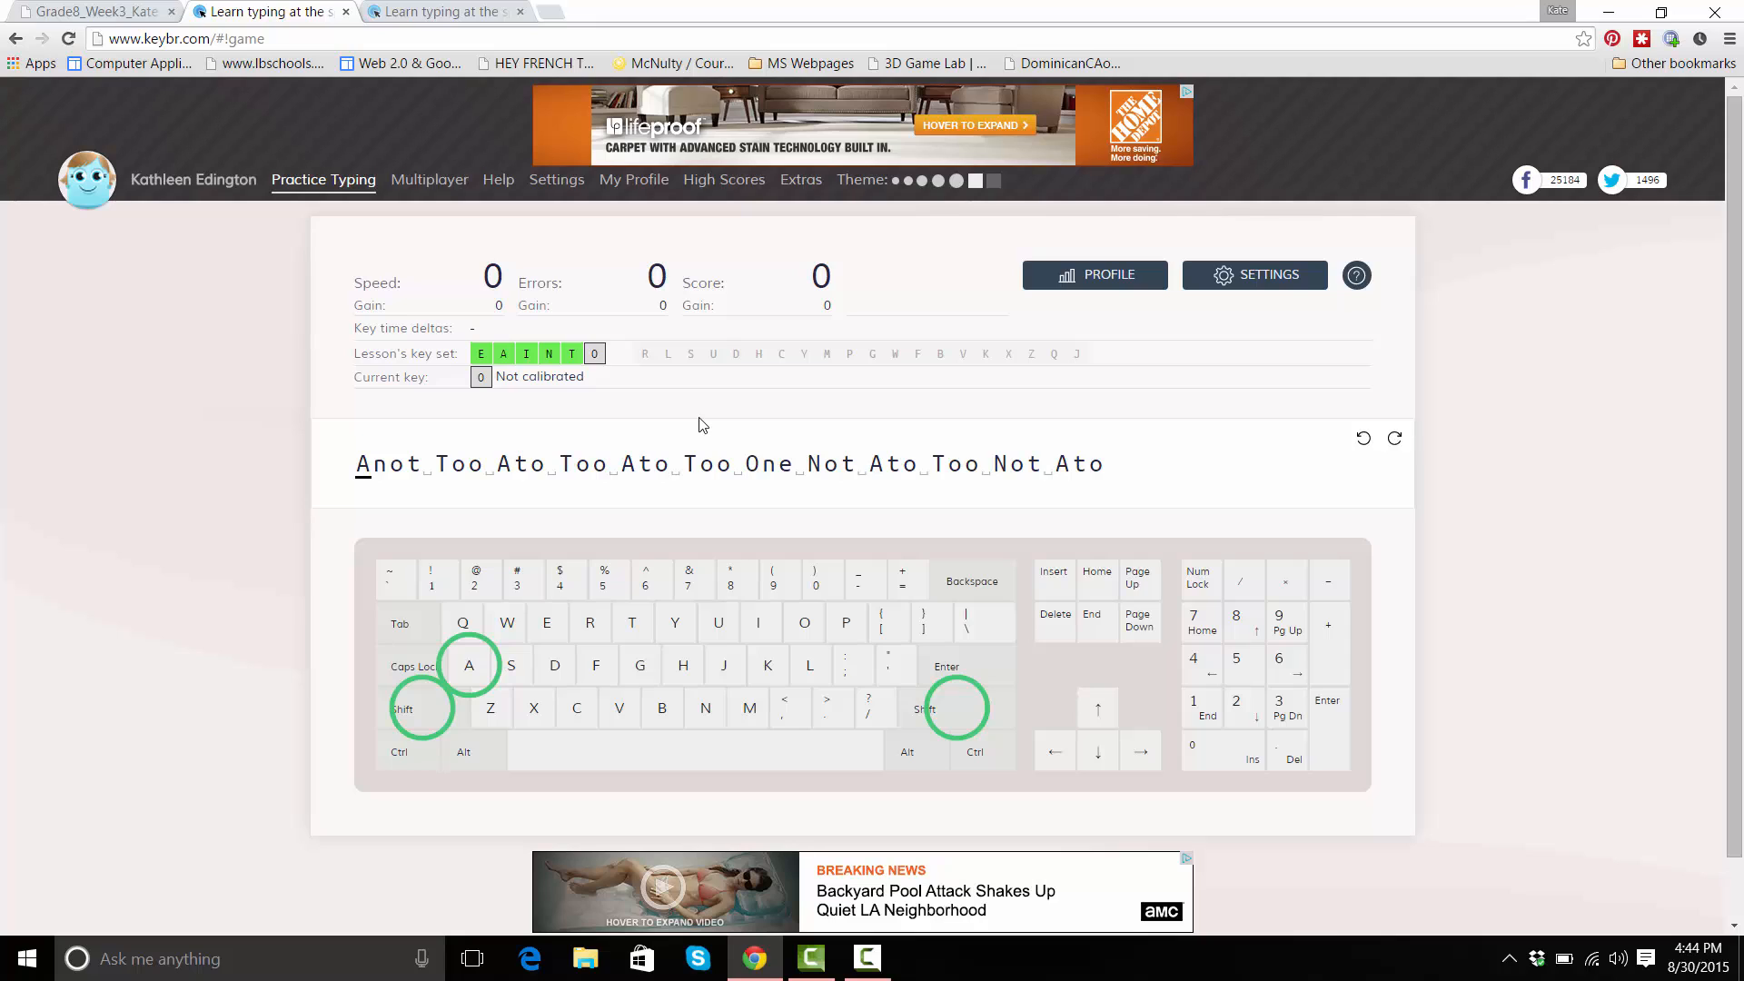
mouse_move(713, 417)
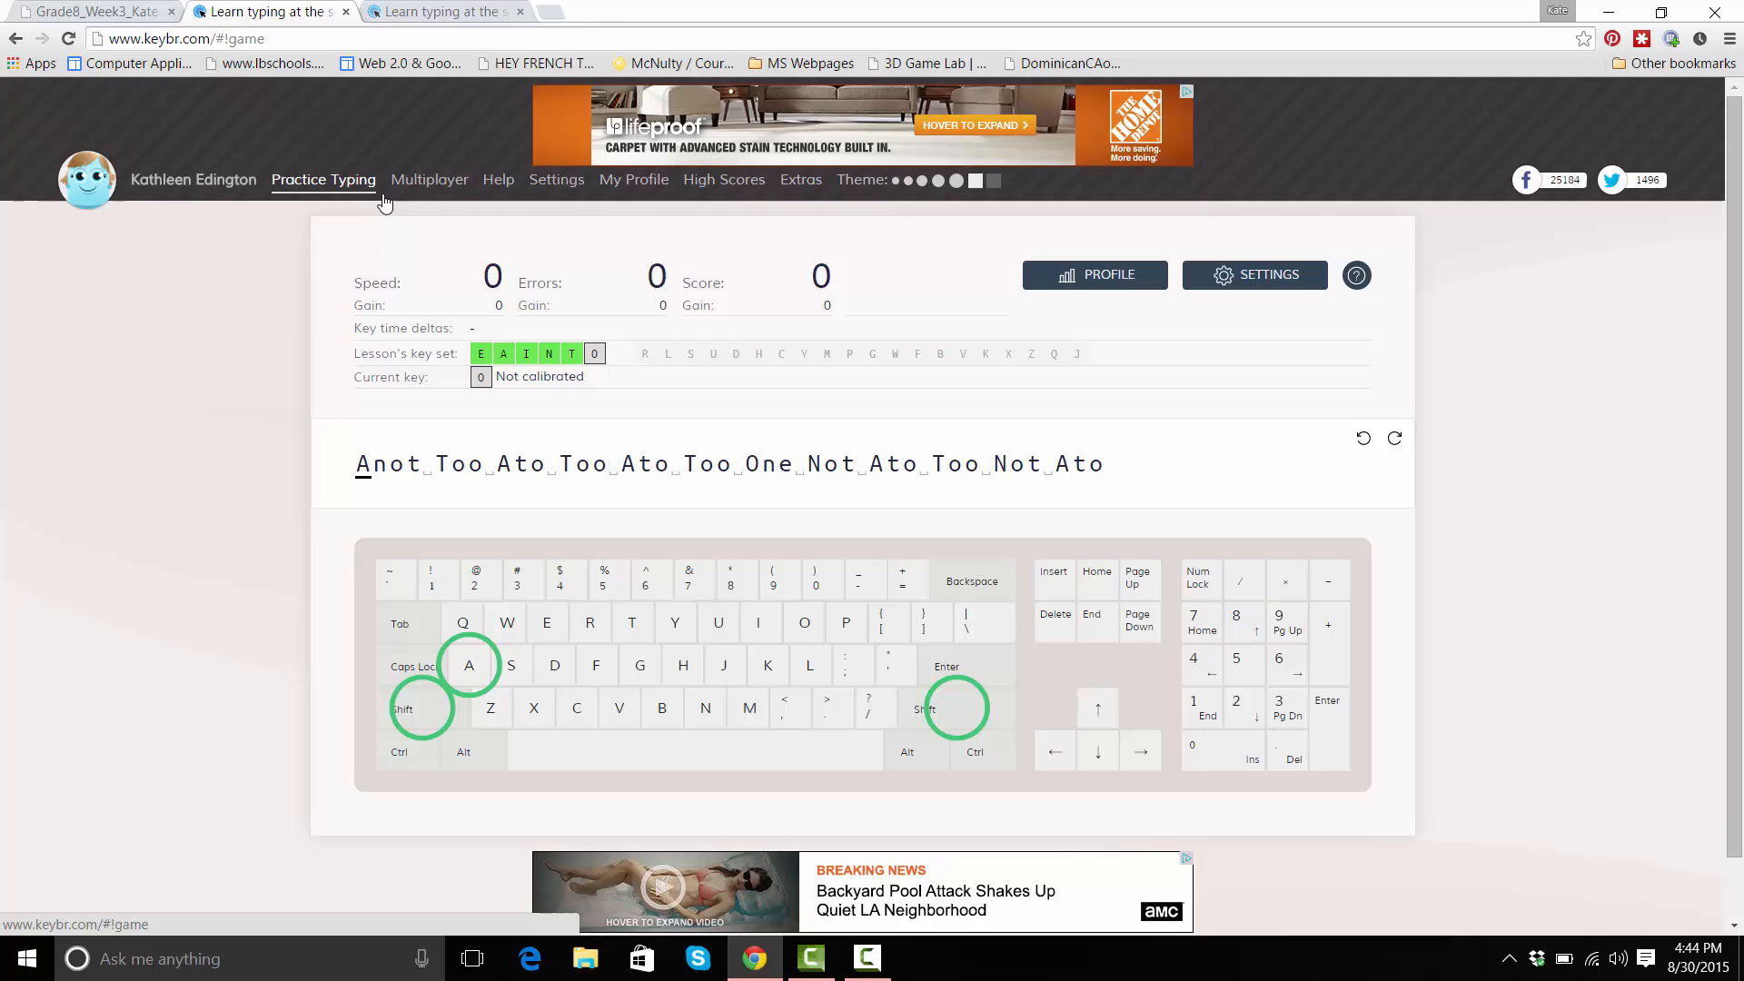
mouse_move(429, 180)
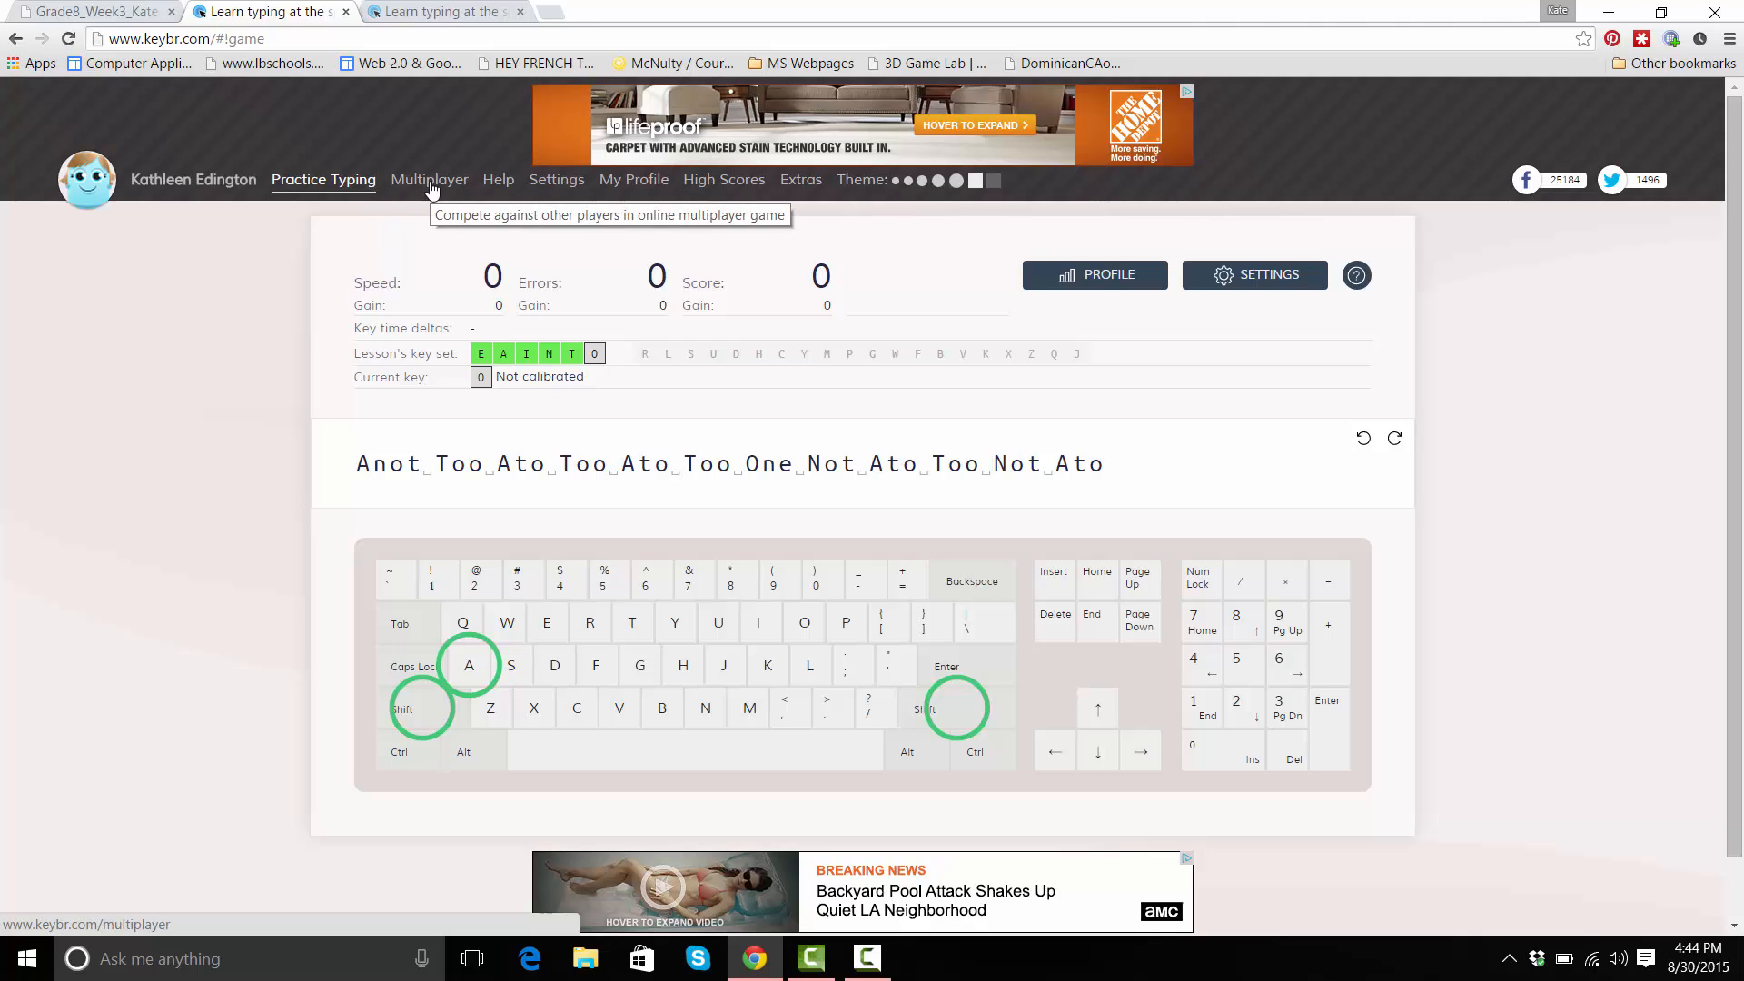
Reload Practice Typing from the top navigation to get a fresh line of words
click(429, 180)
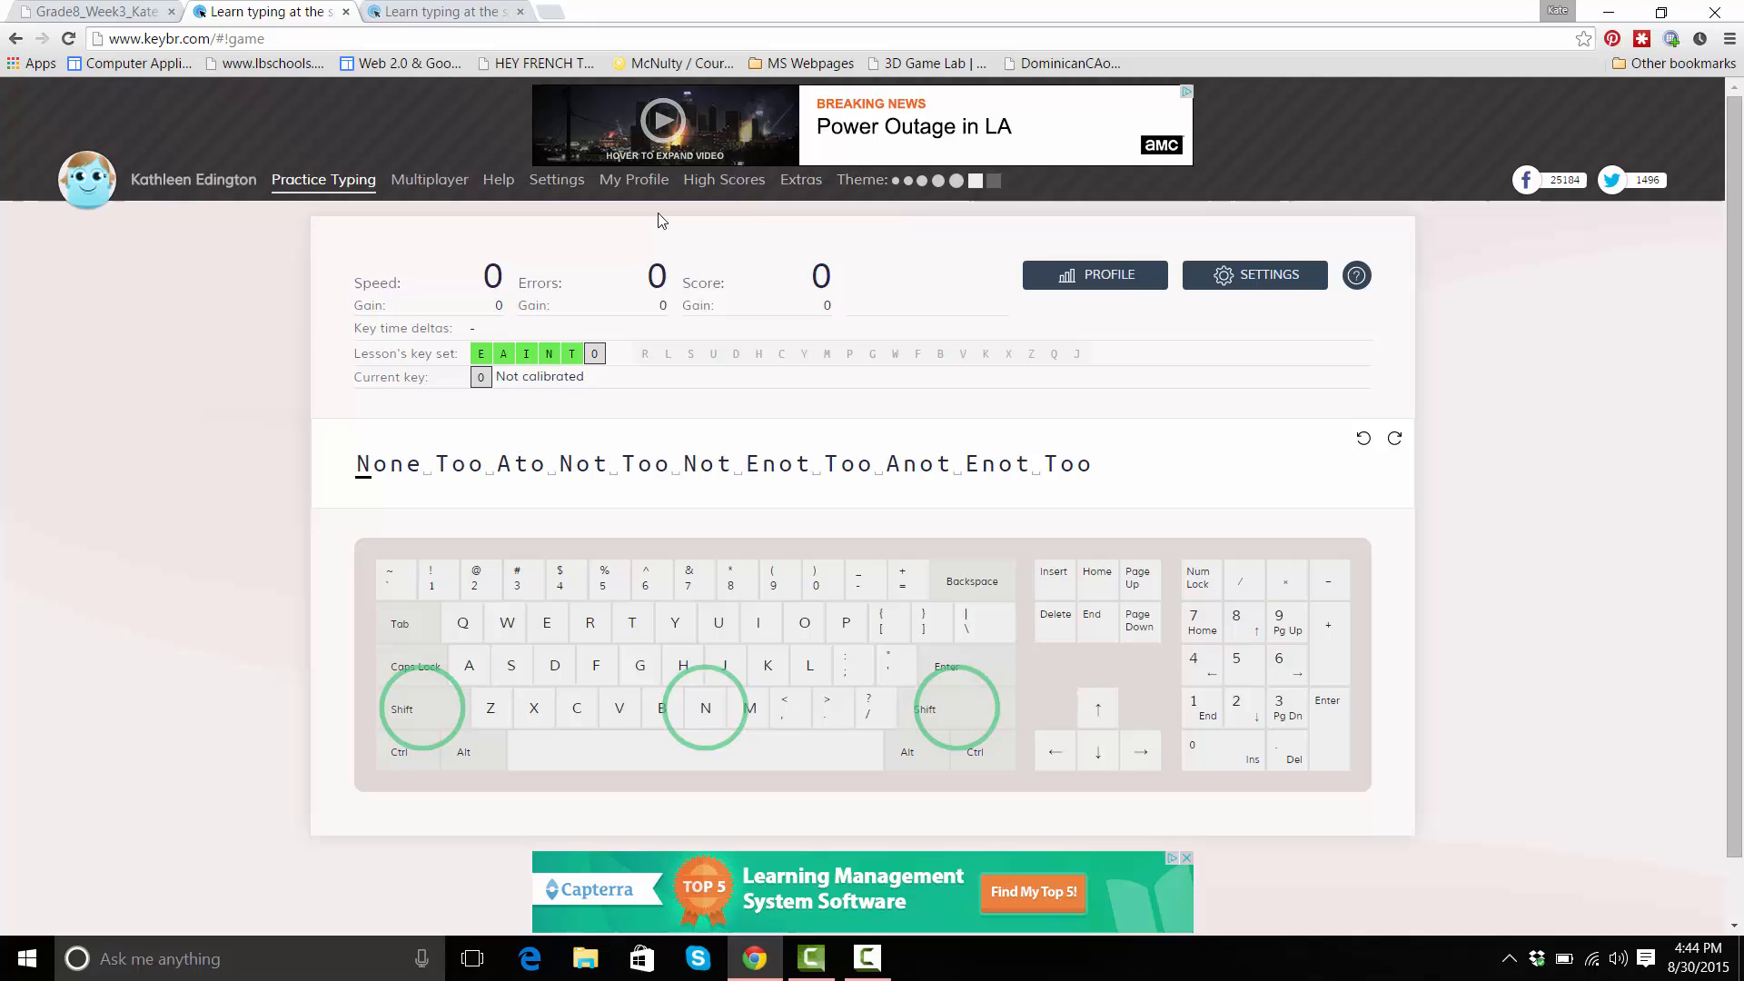
mouse_move(1094, 274)
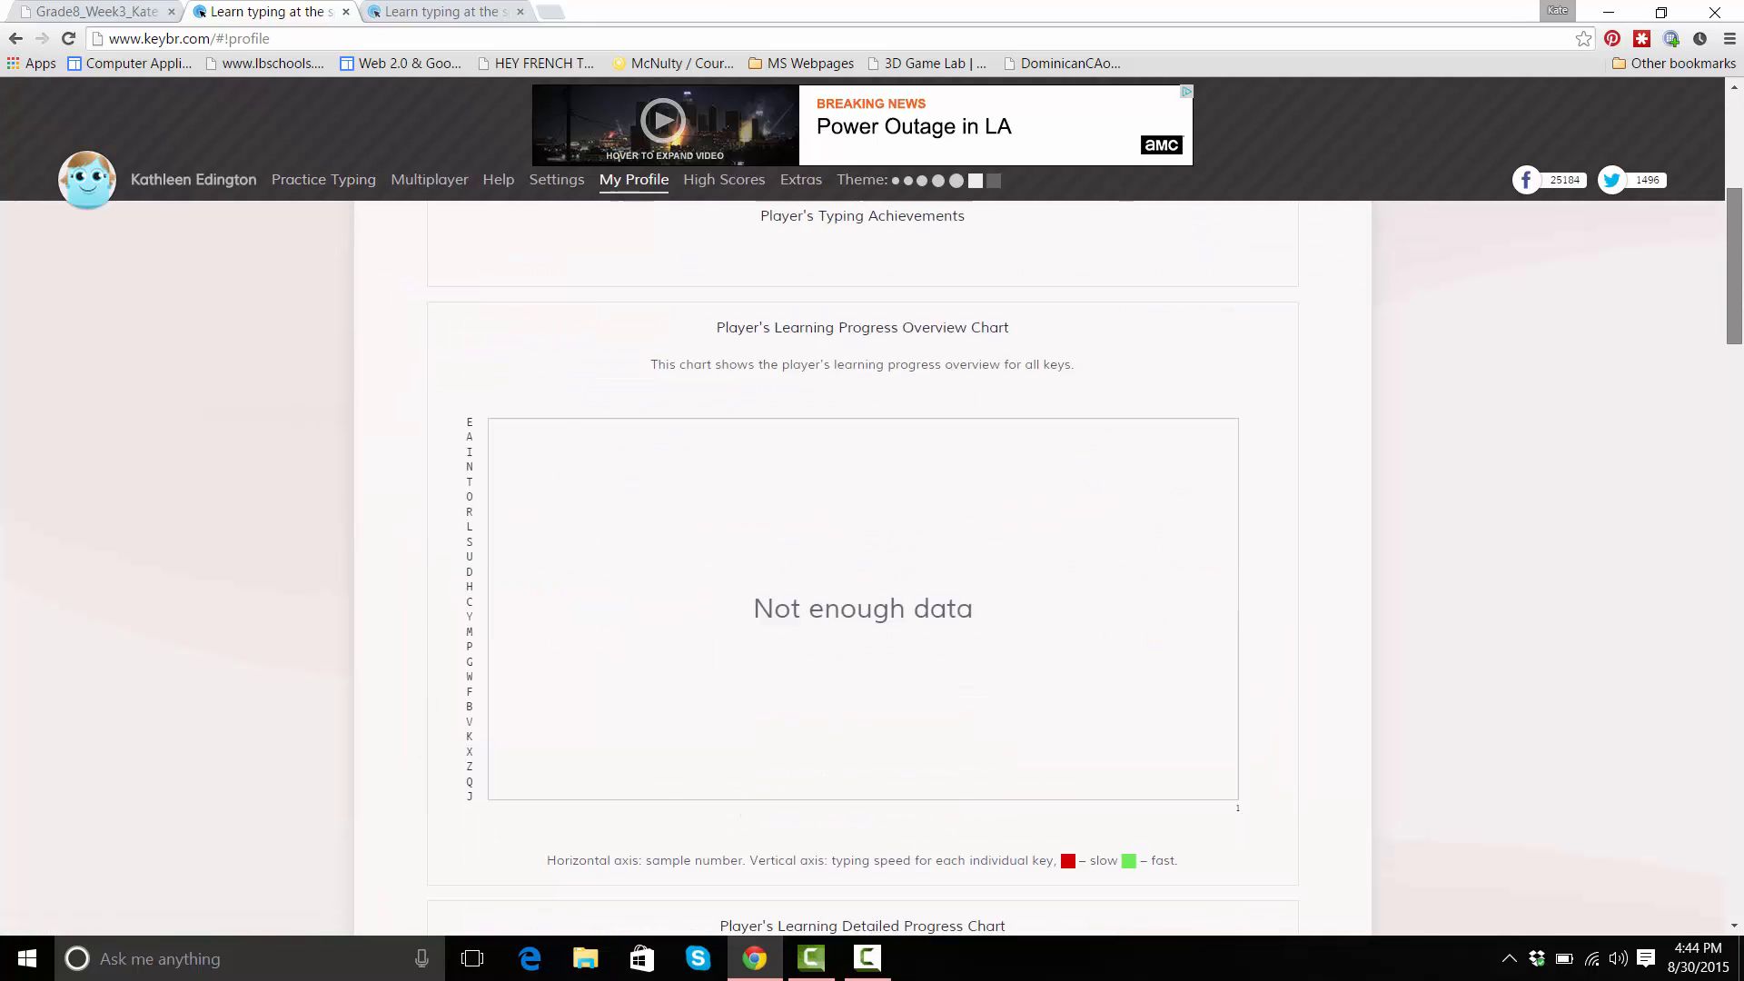
Scroll through the My Profile charts, then return to the Practice Typing lesson
scroll(down, 3)
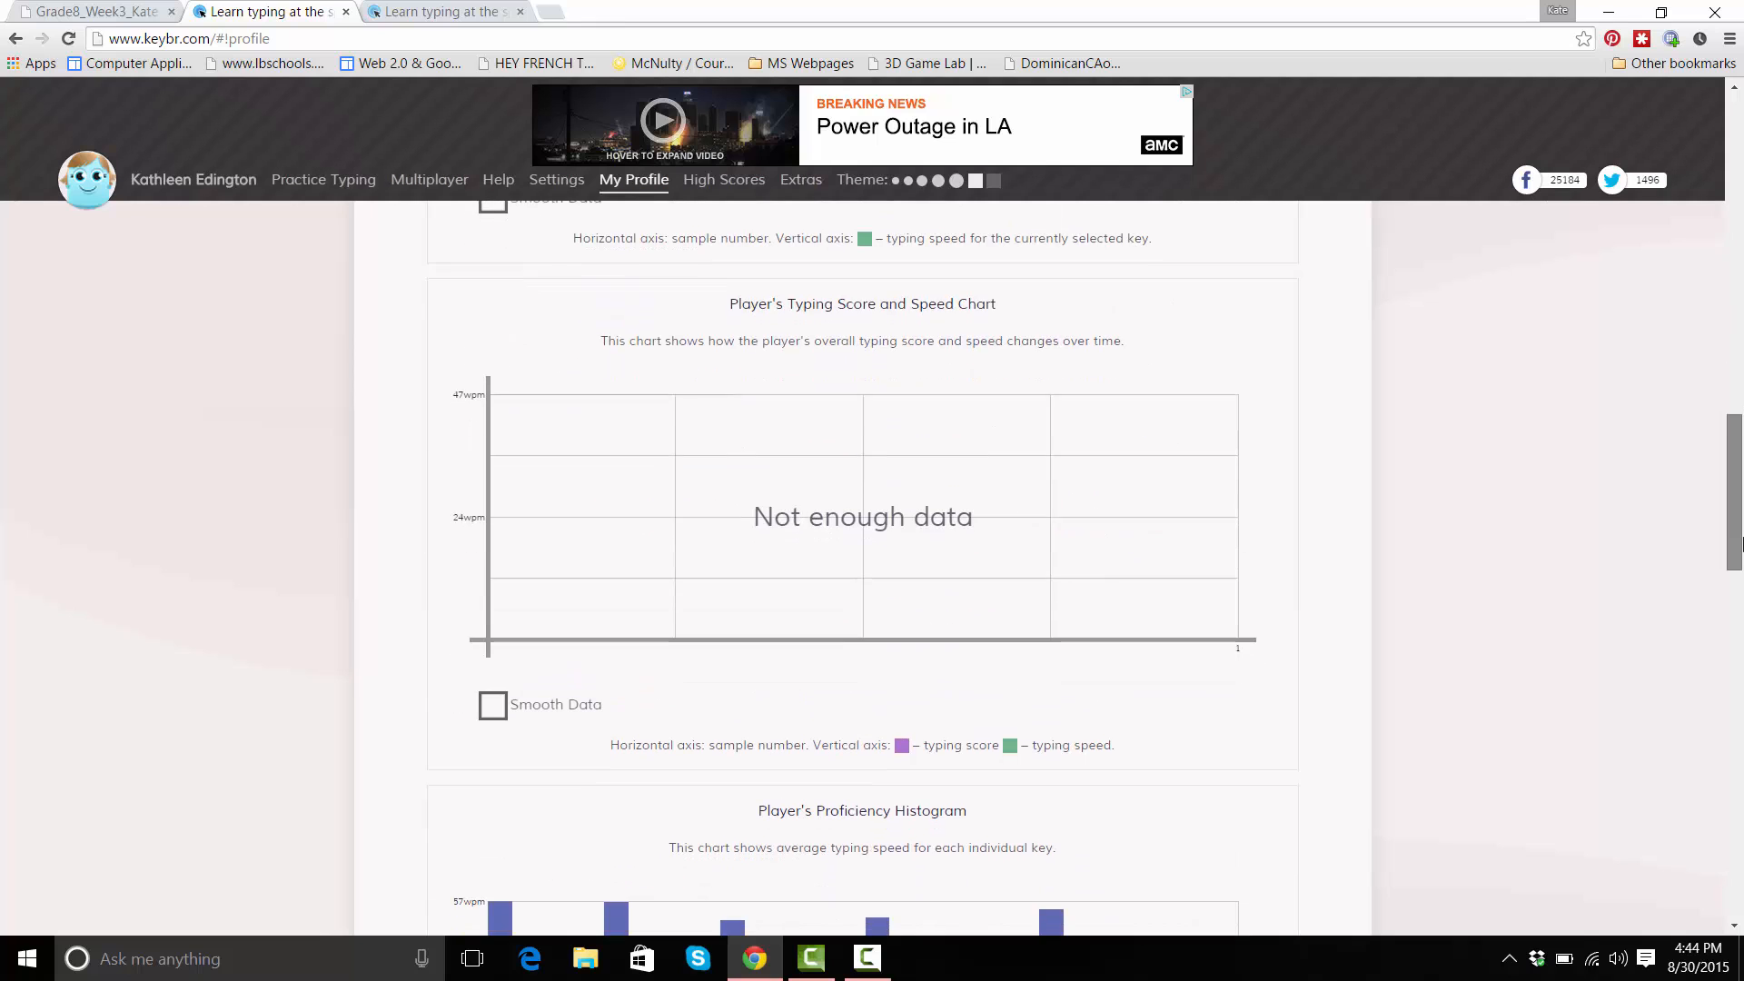
scroll(down, 3)
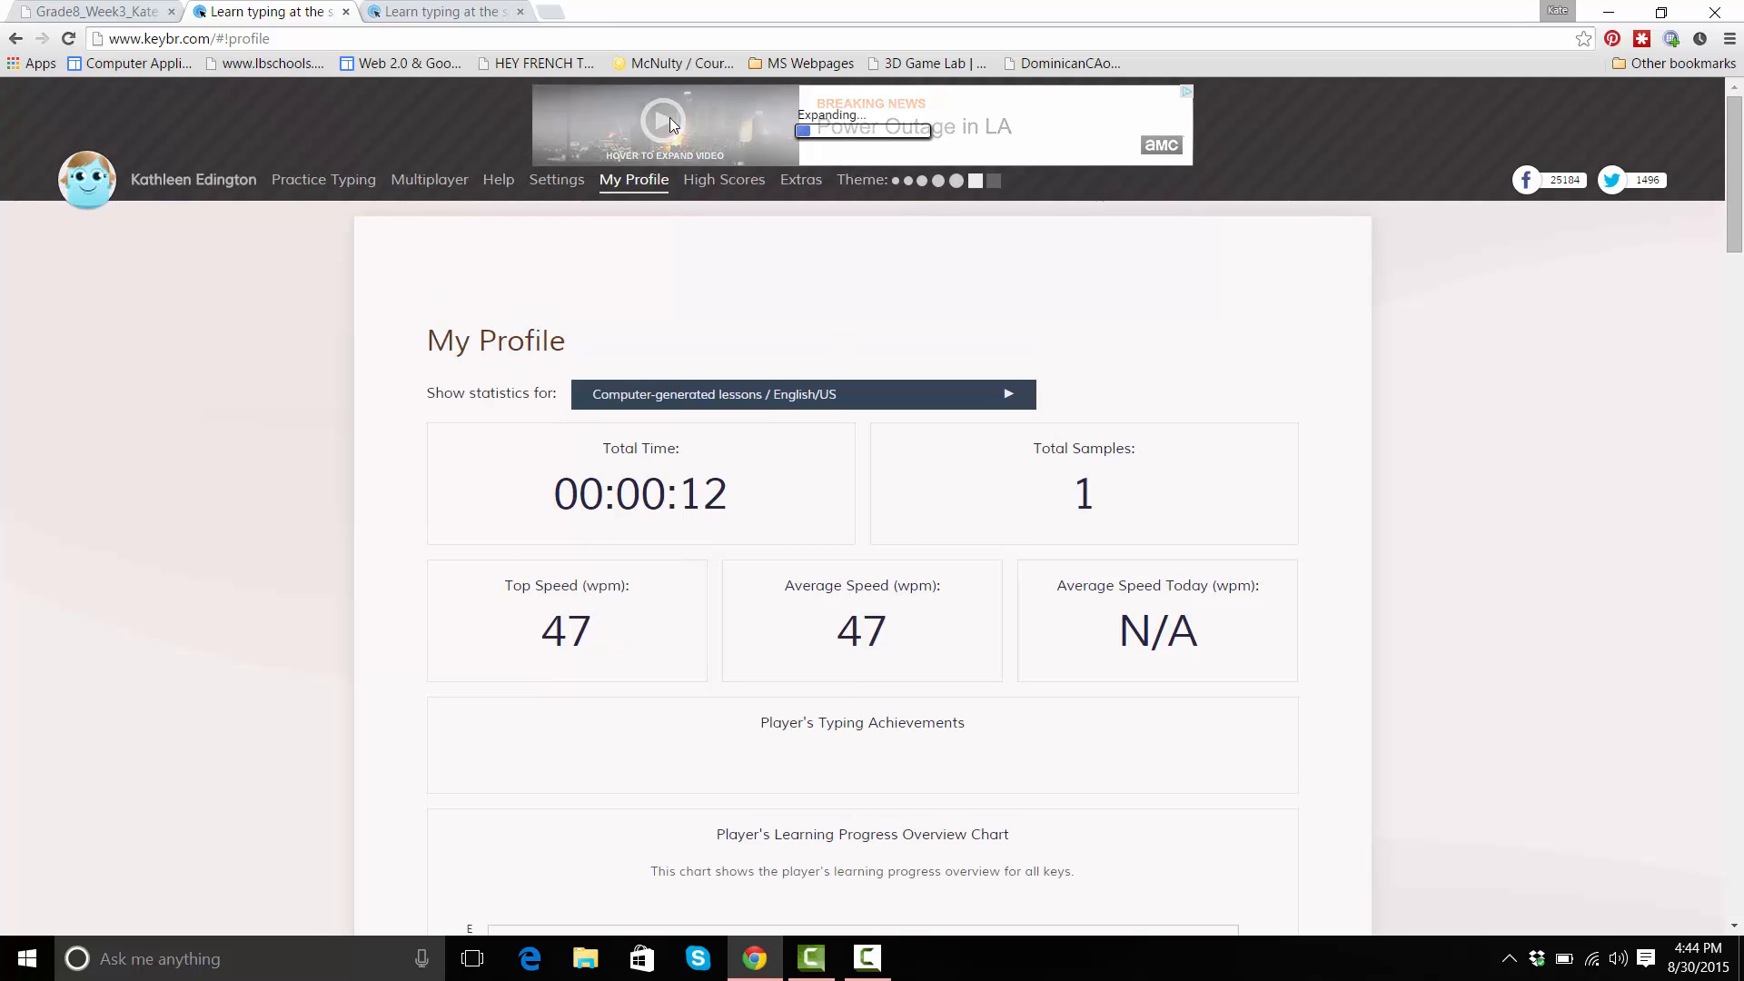
click(428, 180)
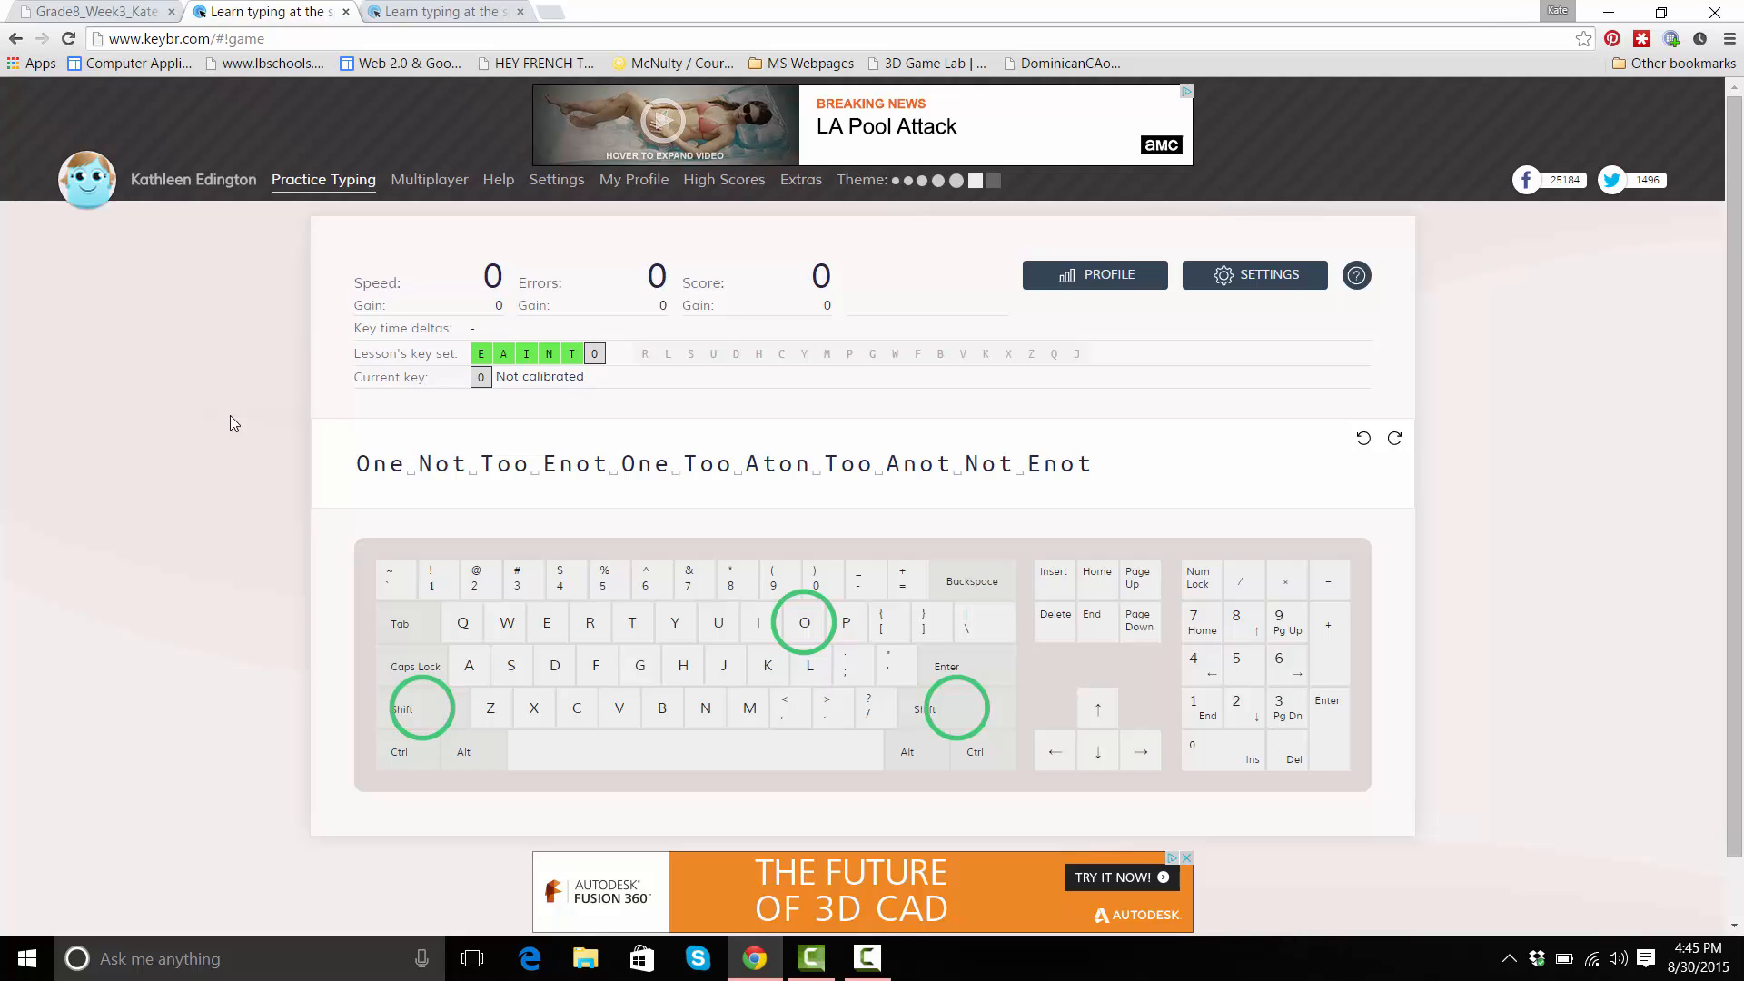
mouse_move(234, 203)
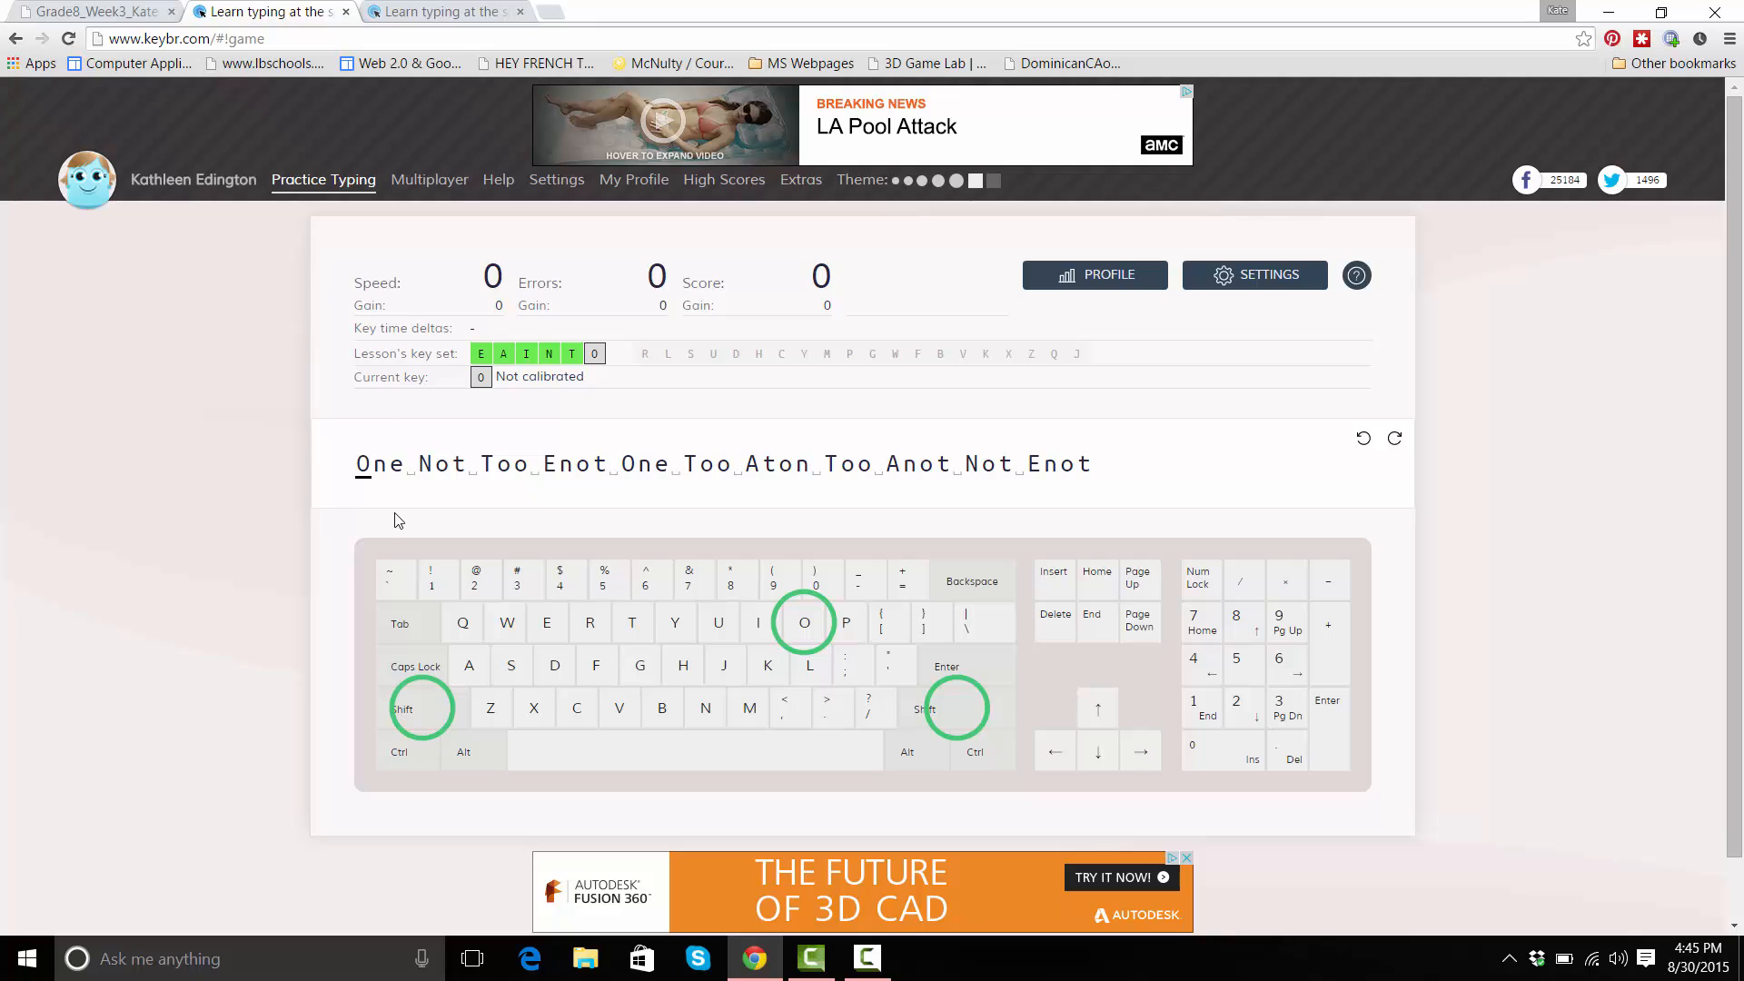
mouse_move(569, 499)
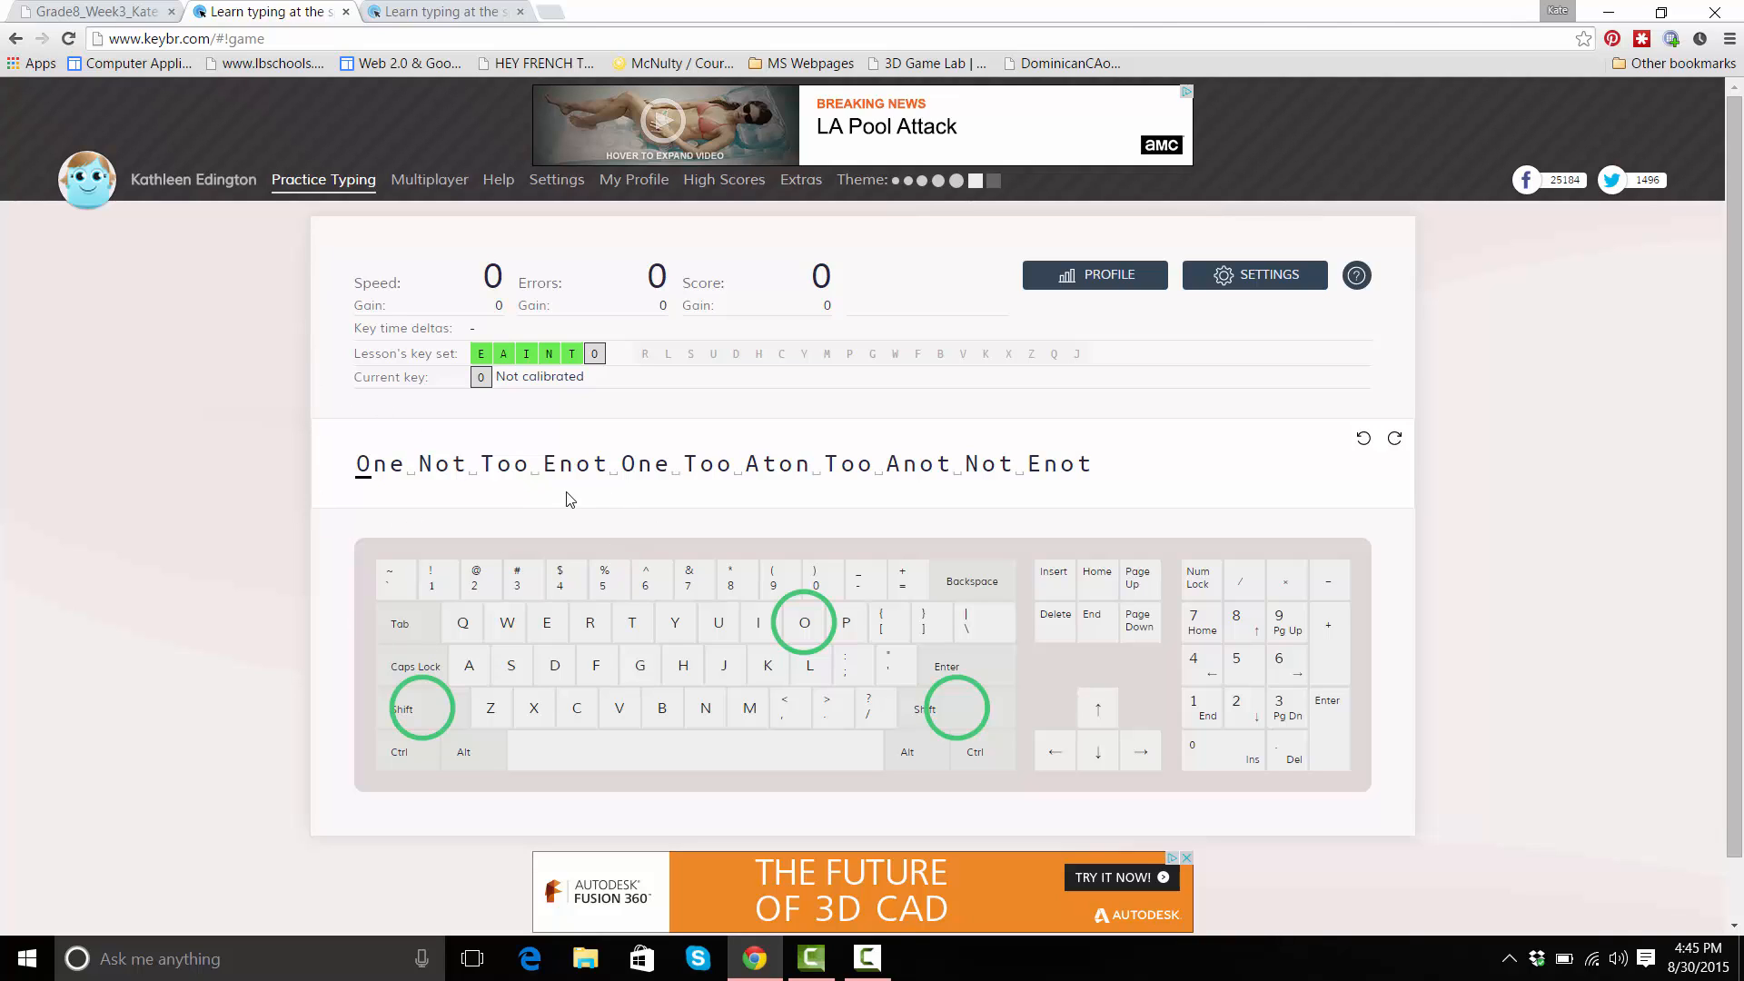